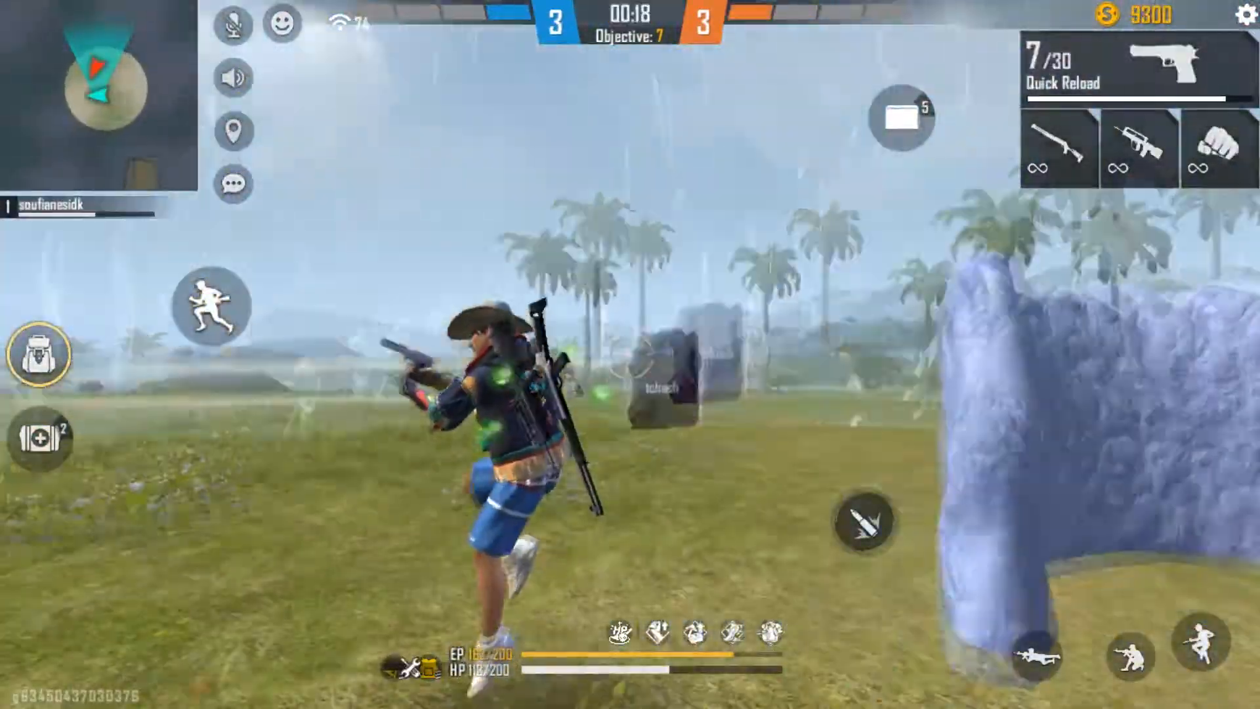
# Finish the Free Fire match, then open Android Settings > Language & input.
pyautogui.click(863, 519)
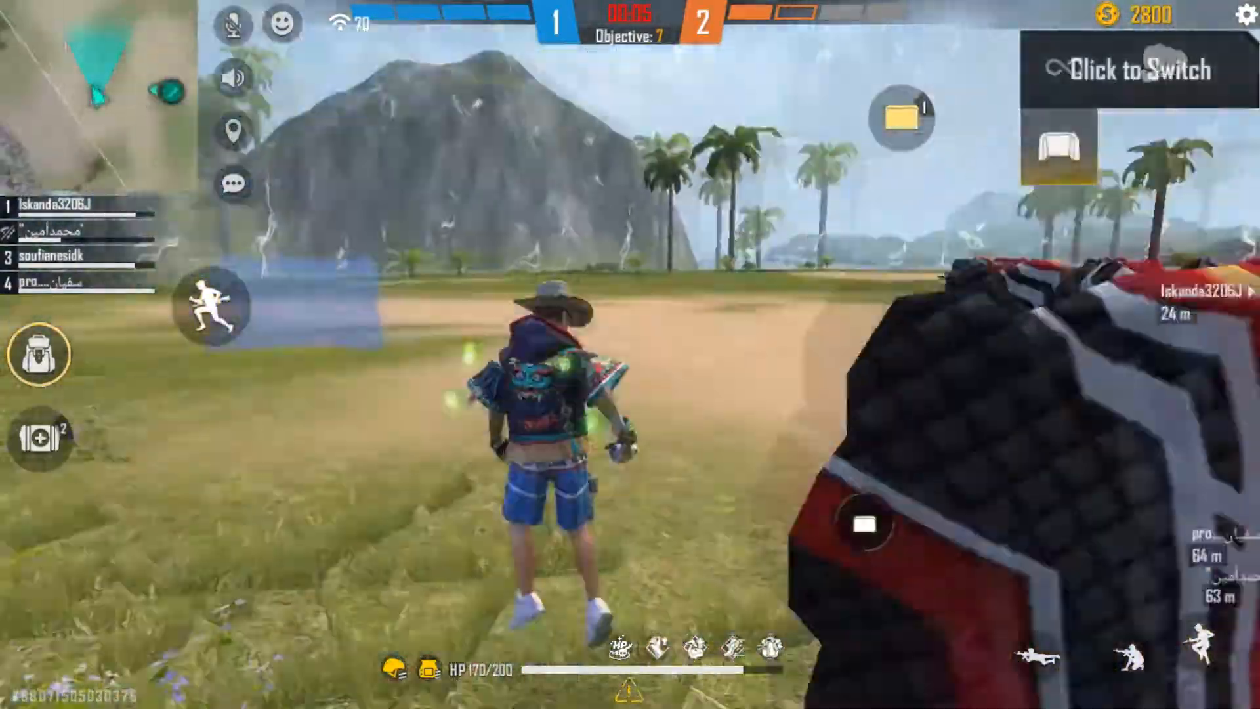
pyautogui.click(1132, 70)
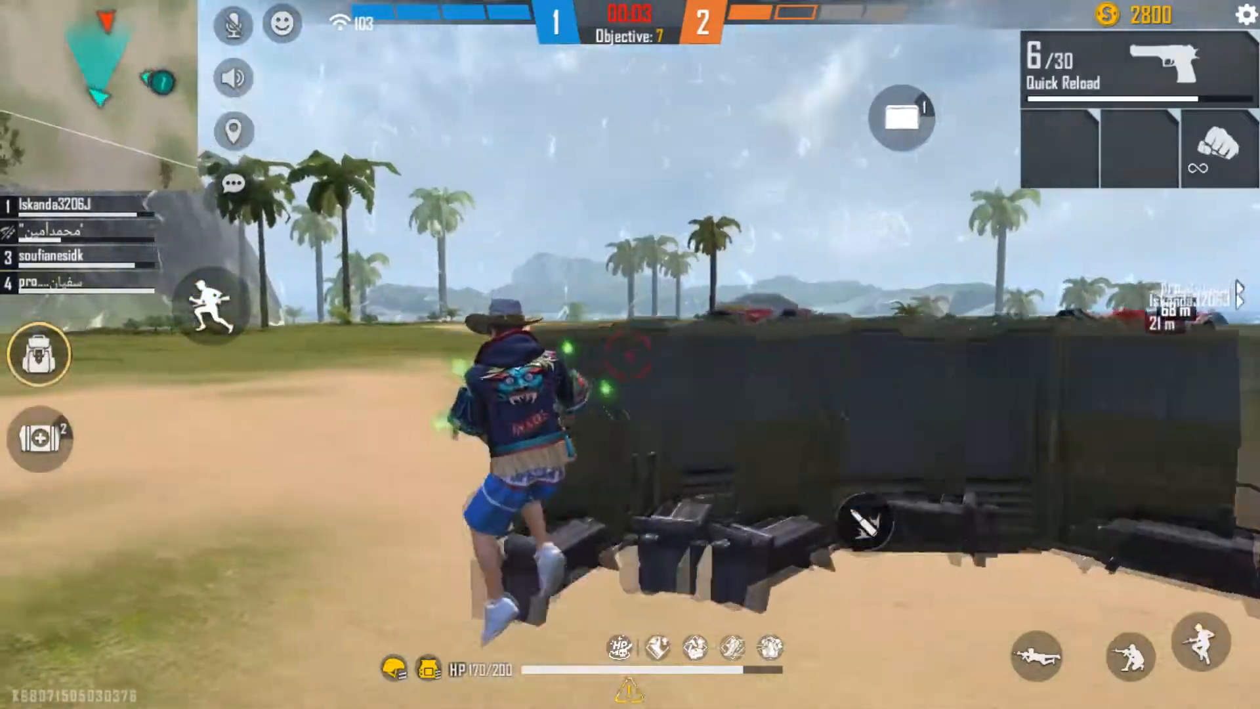
pyautogui.click(876, 498)
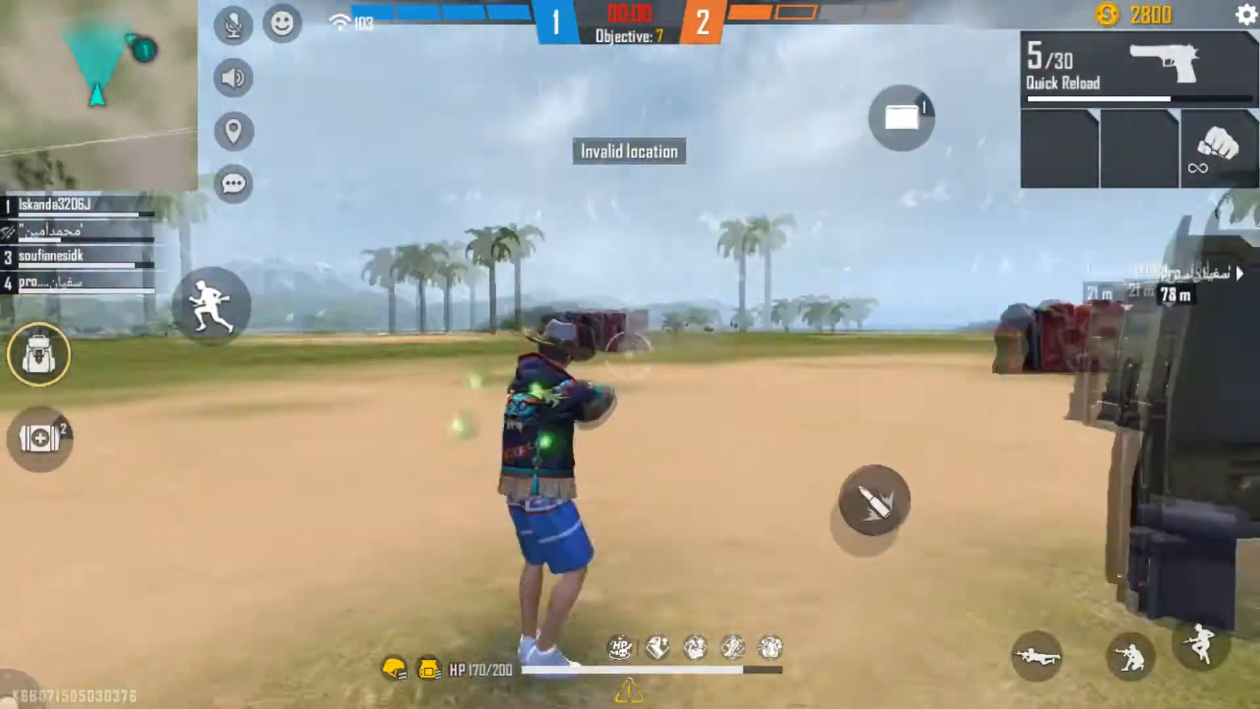
pyautogui.click(872, 502)
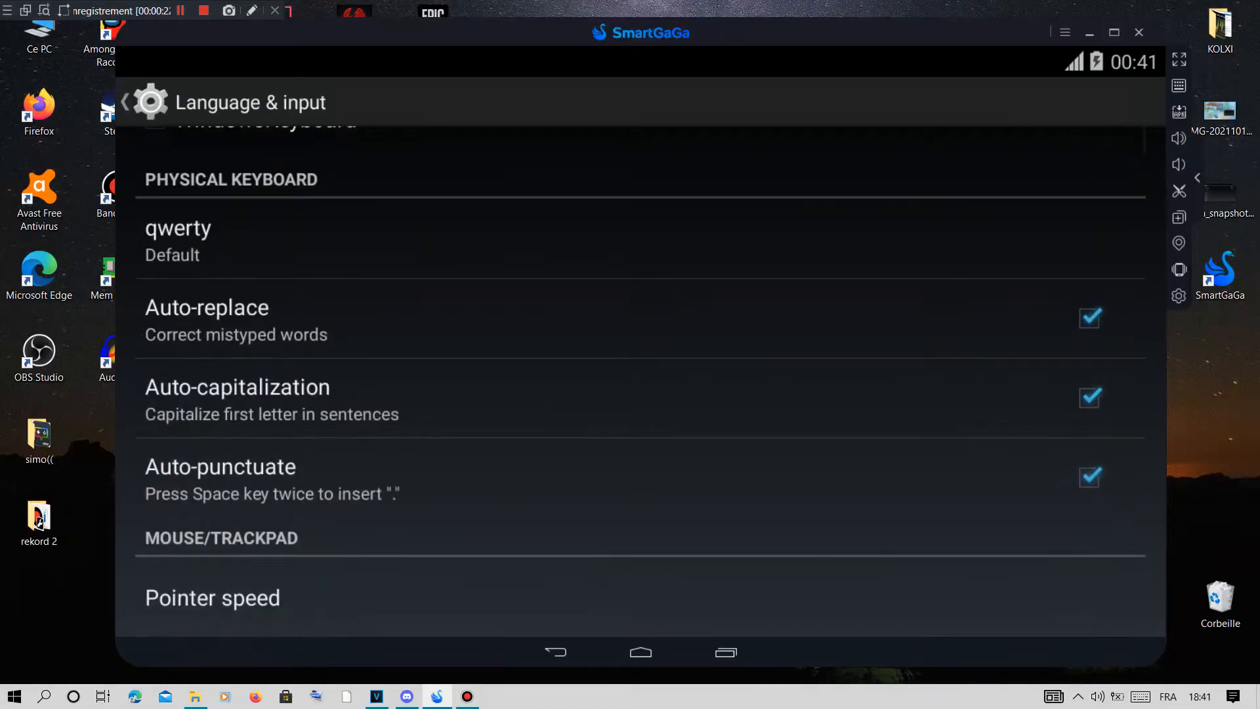
# Return to the main Settings list and open About phone to confirm developer mode.
pyautogui.click(125, 102)
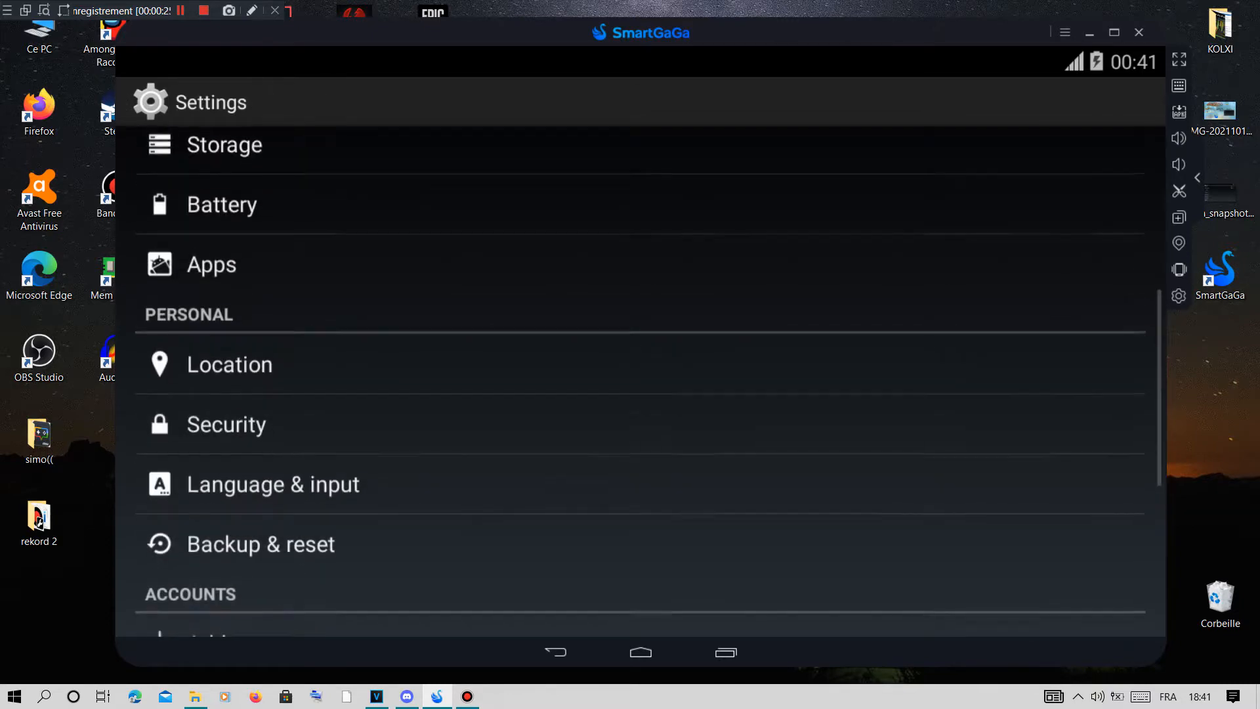
pyautogui.scroll(-3)
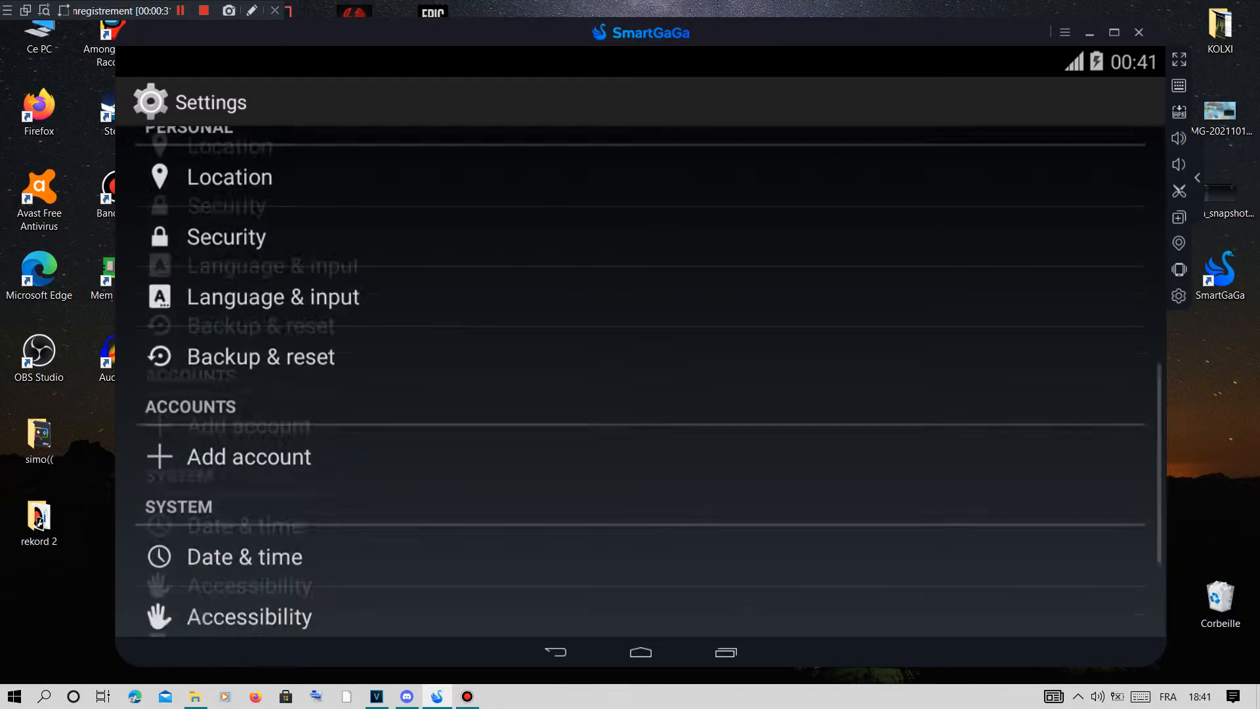
pyautogui.scroll(3)
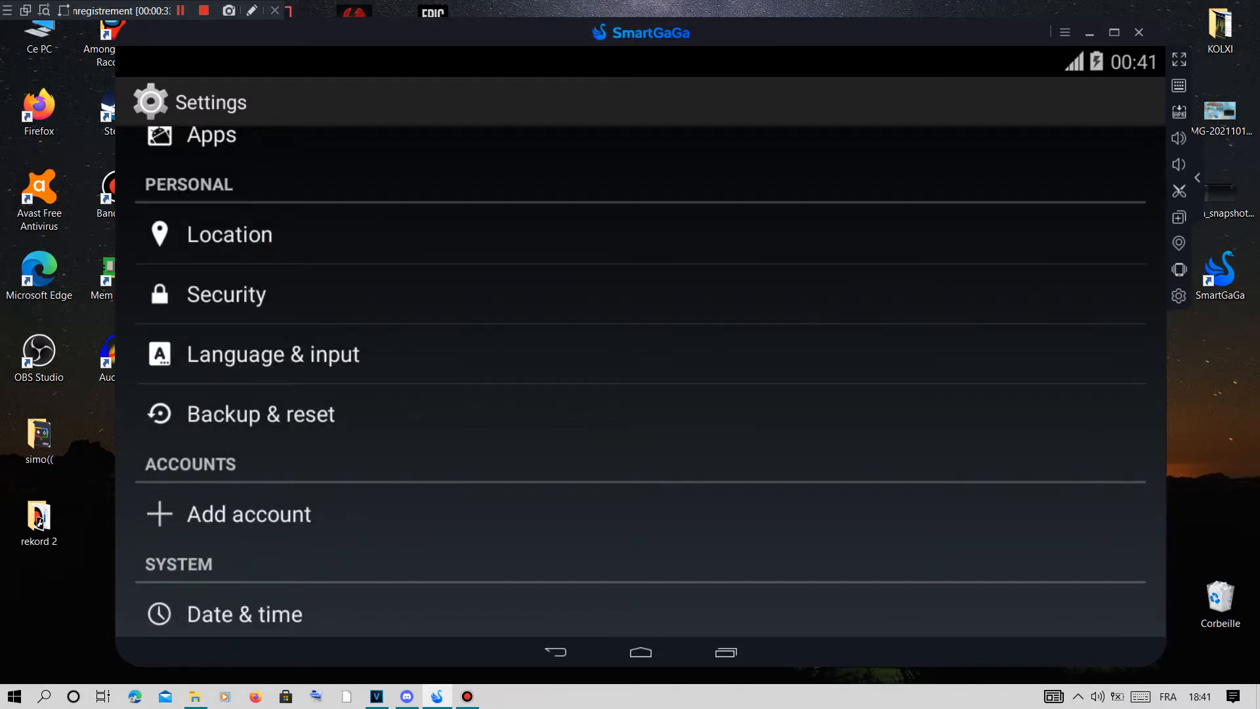
pyautogui.click(272, 354)
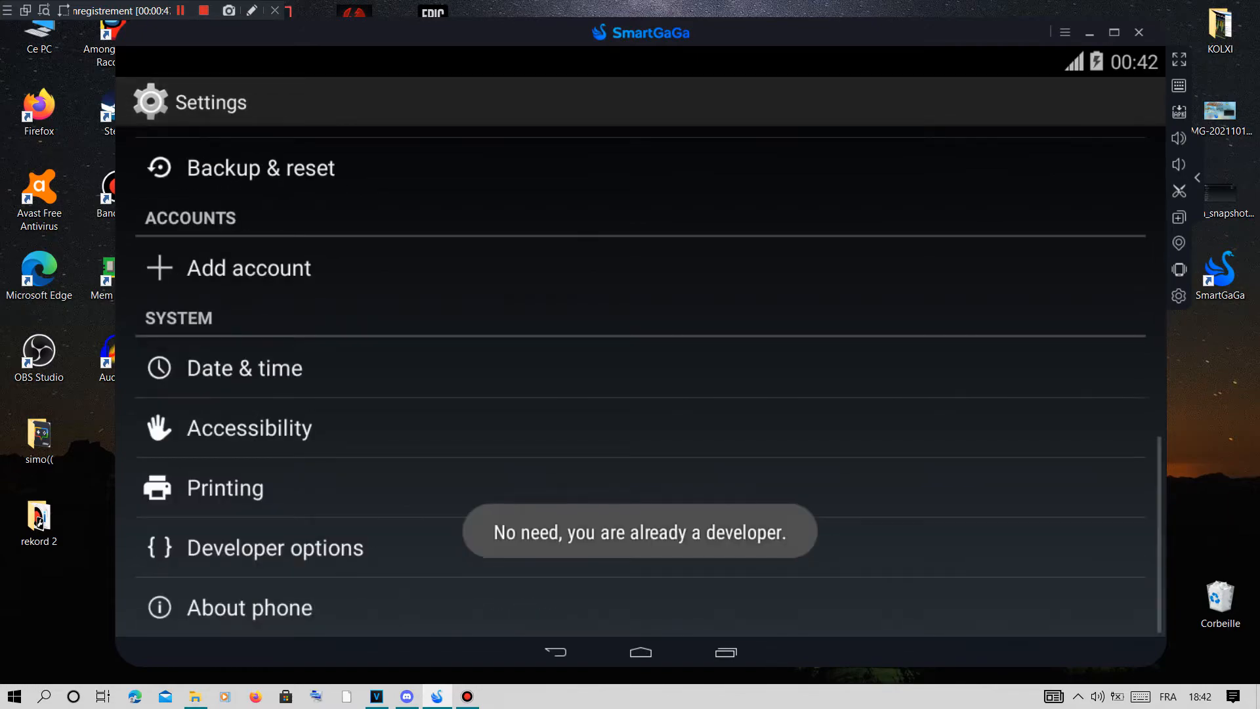
# Review animation scales and Force GPU rendering, then open Free Fire's Sensitivity settings.
pyautogui.click(276, 547)
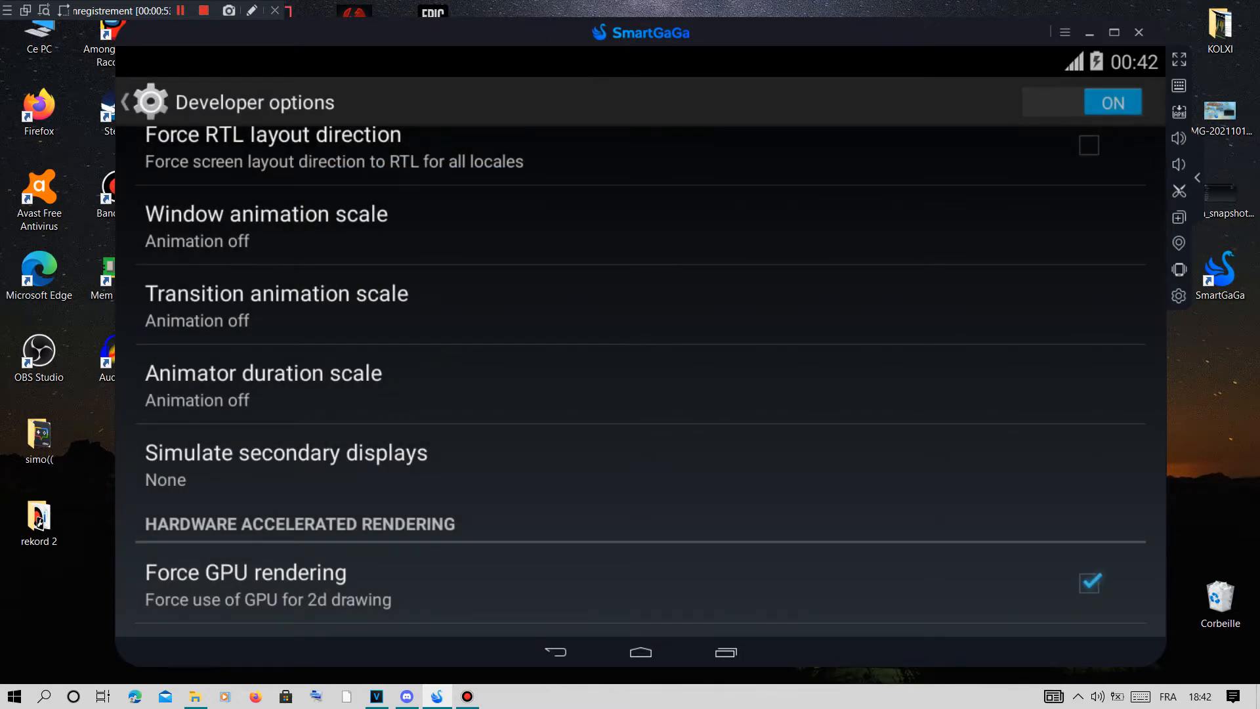
pyautogui.click(125, 103)
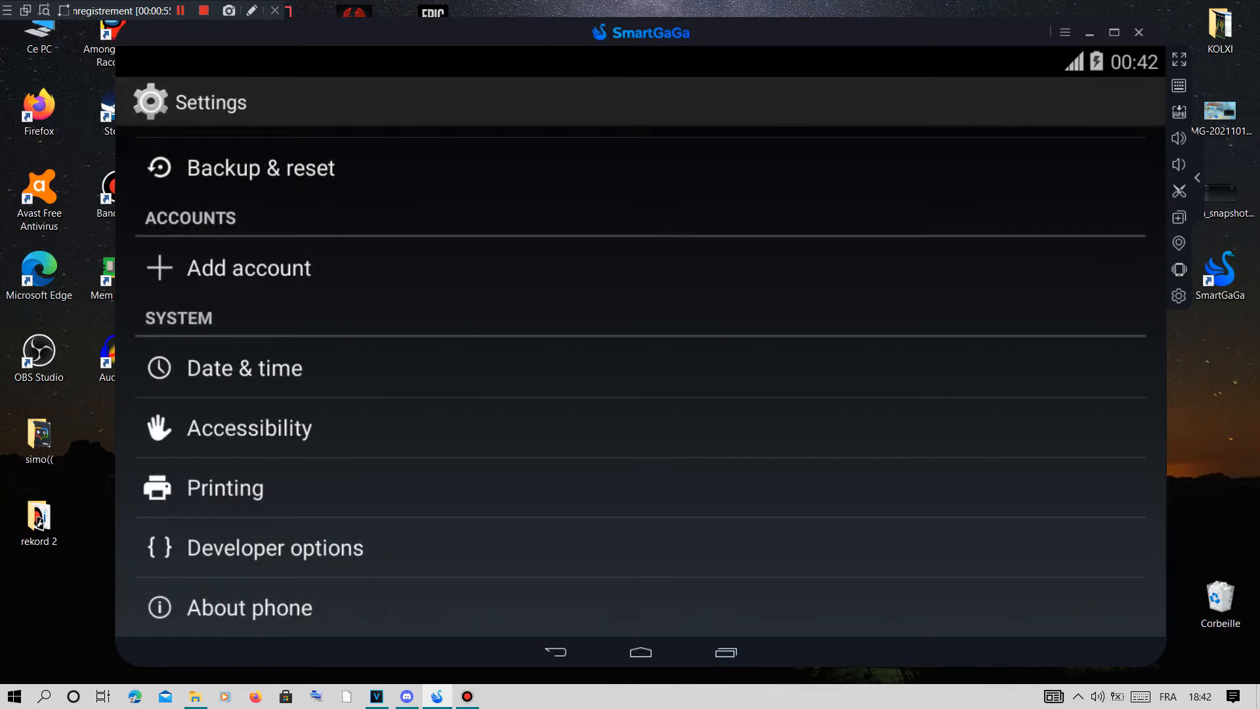
pyautogui.click(641, 651)
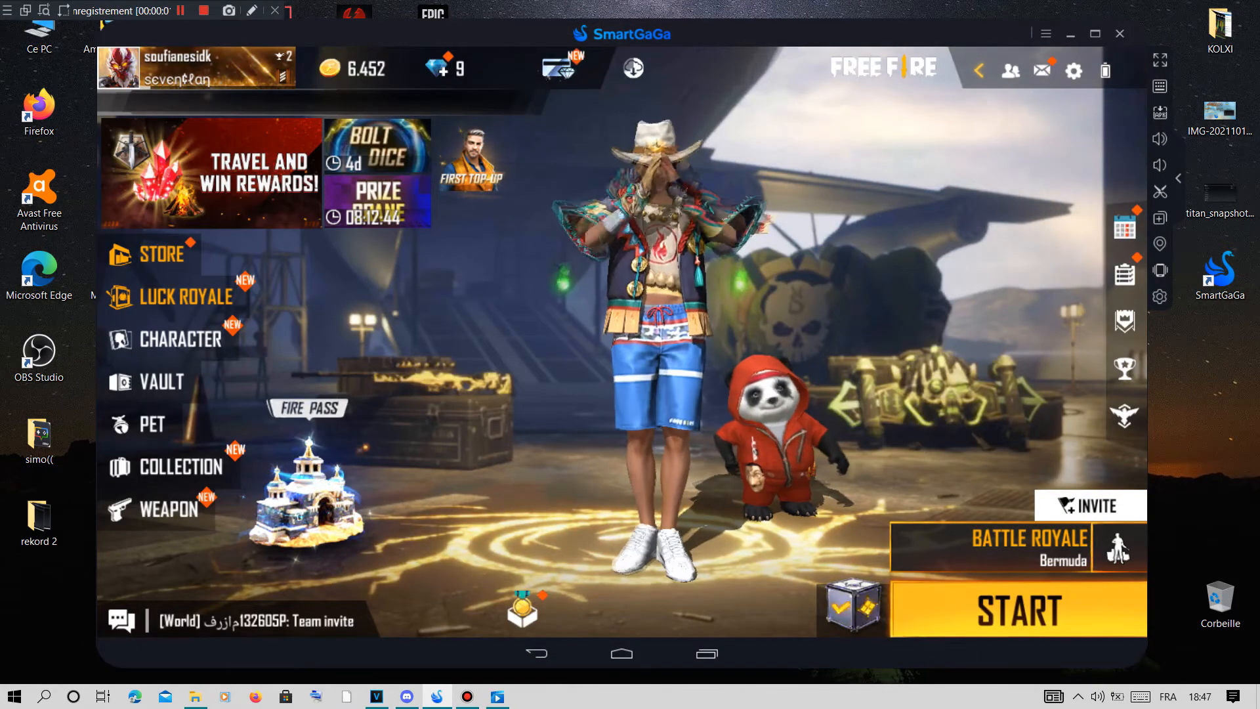
pyautogui.click(1073, 71)
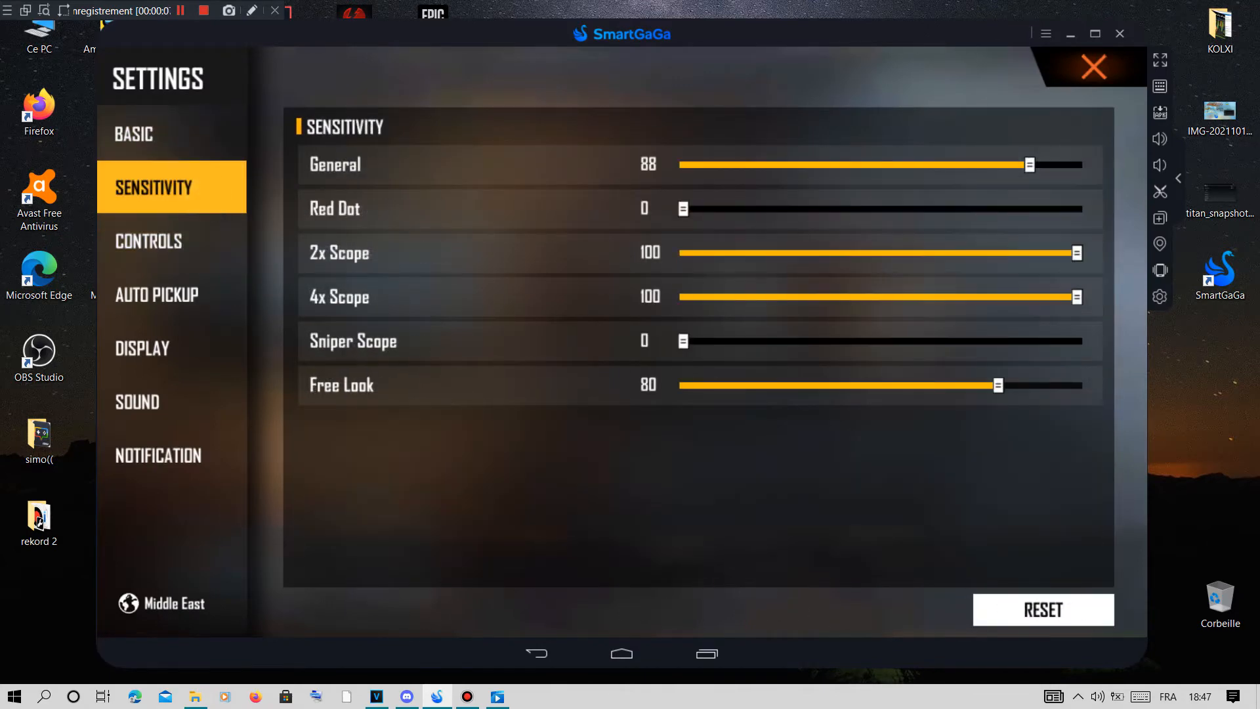
# Browse the Auto Pickup, Controls and Sensitivity tabs, then open SmartGaGa's keymapping editor.
pyautogui.click(157, 294)
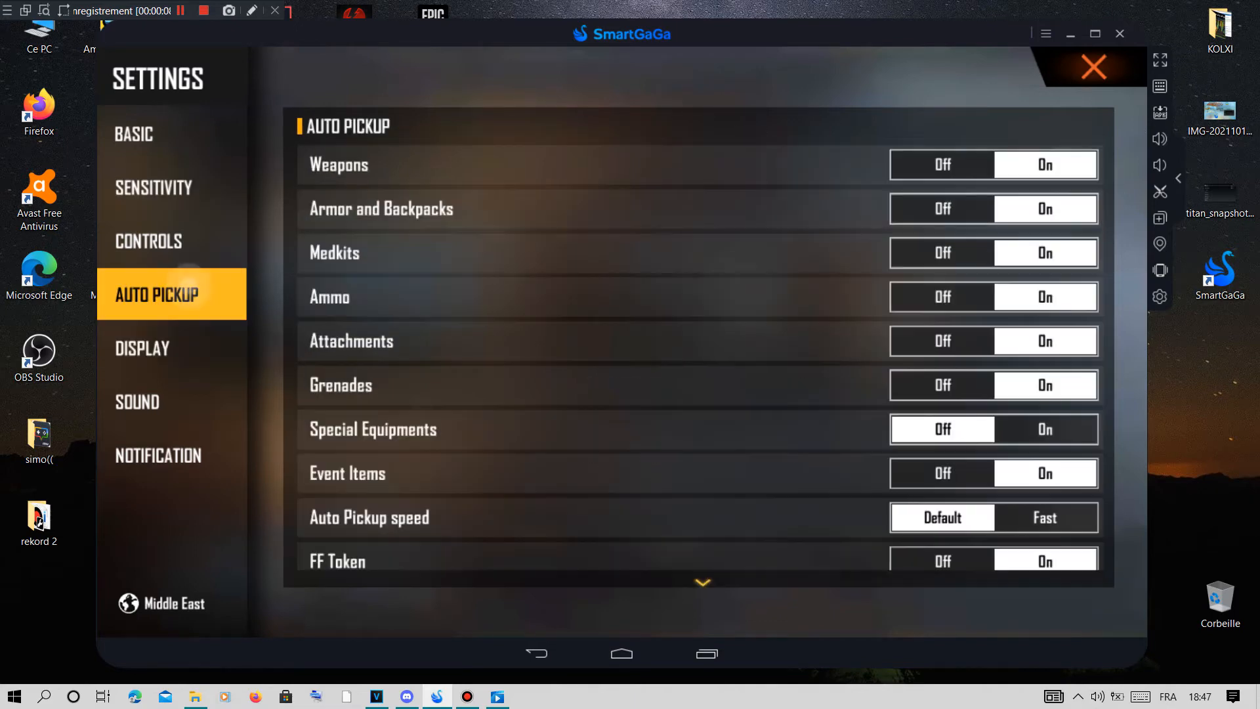
pyautogui.click(147, 241)
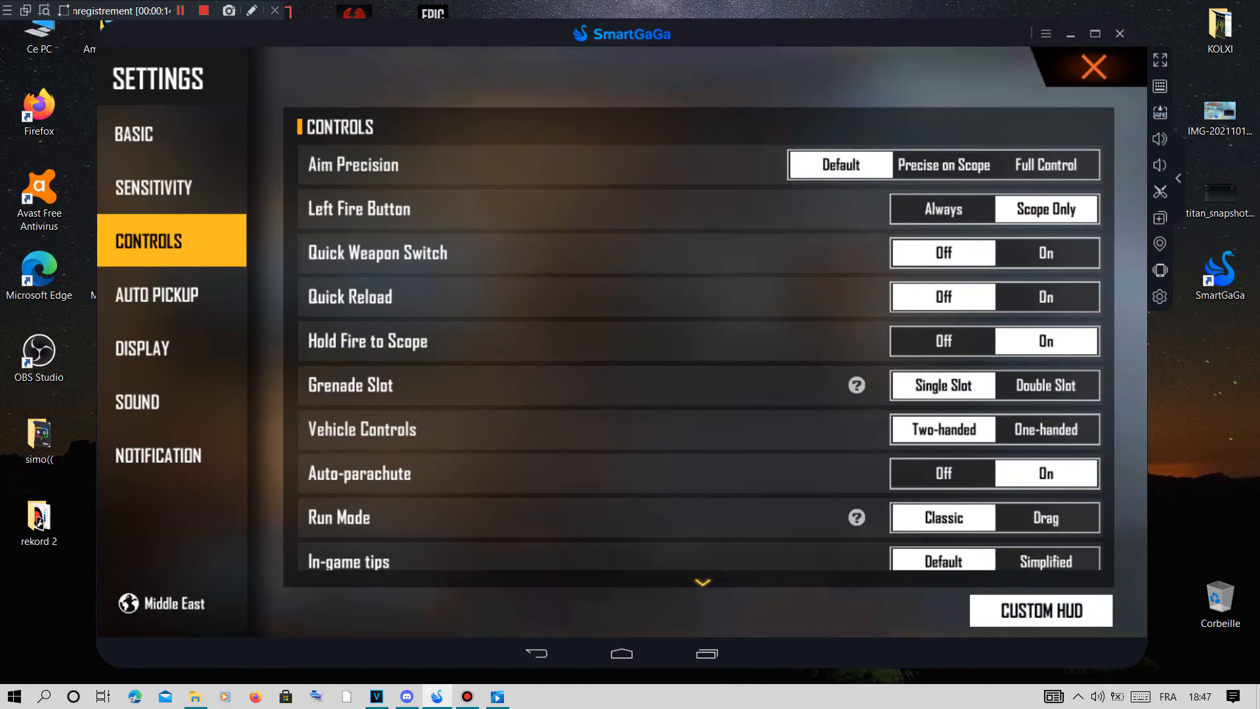
pyautogui.scroll(-3)
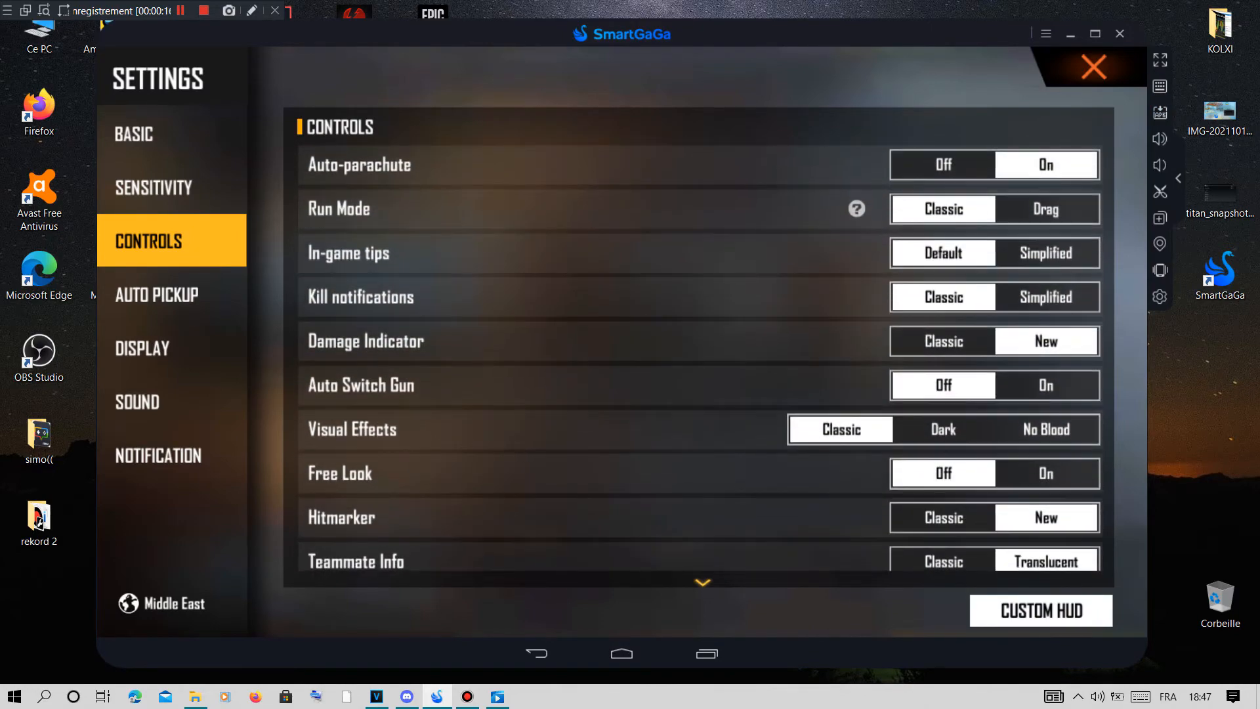
pyautogui.click(152, 187)
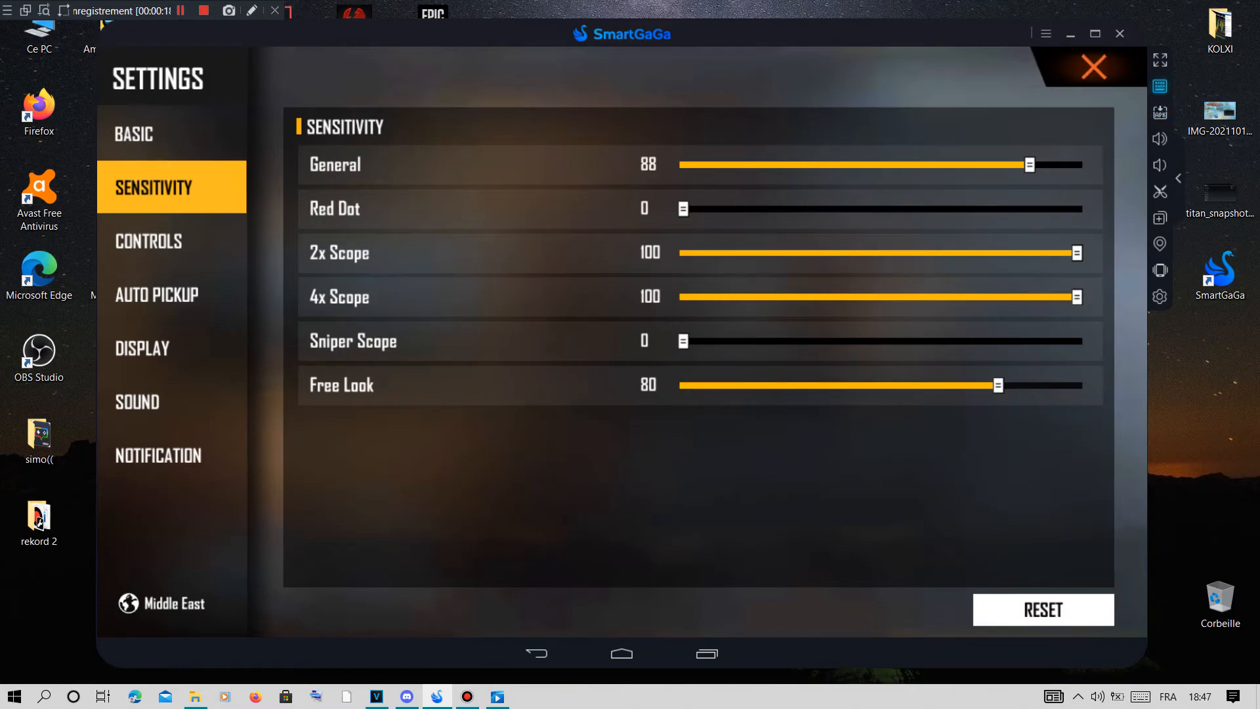
pyautogui.click(1093, 68)
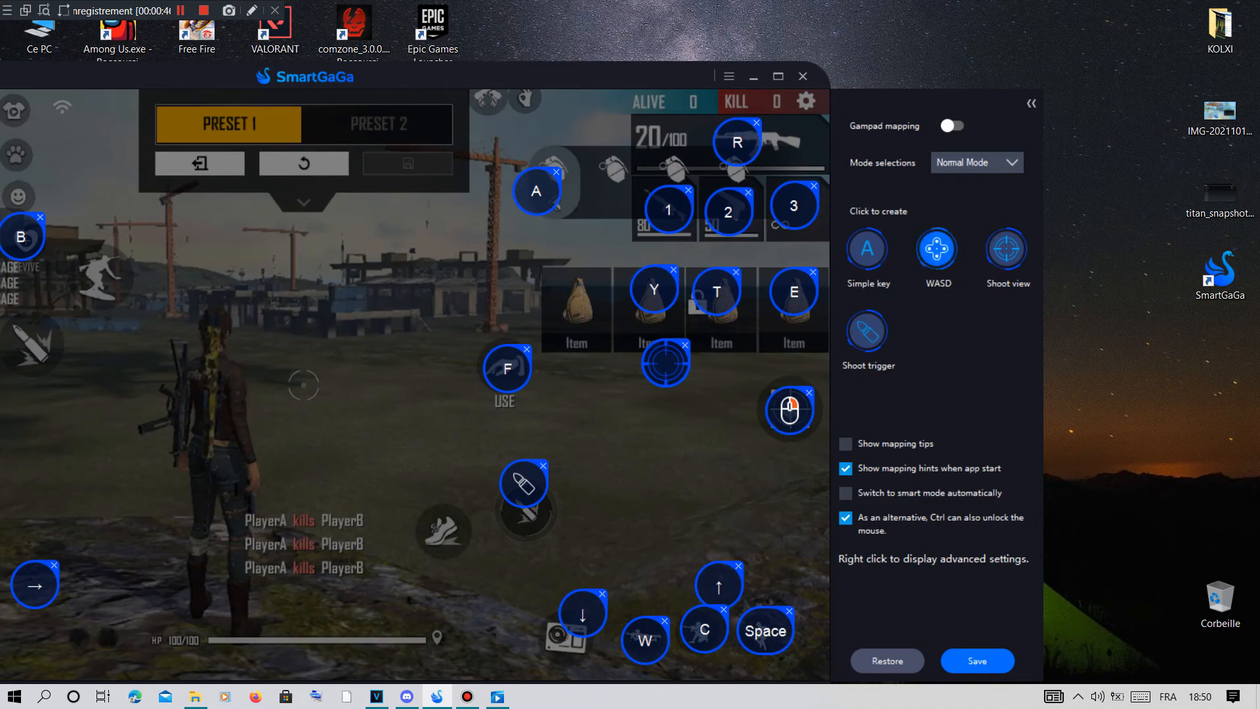
# Show the shoot-view key's properties, with X axis sensitivity 4.5 and Y 4.9.
pyautogui.rightClick(789, 409)
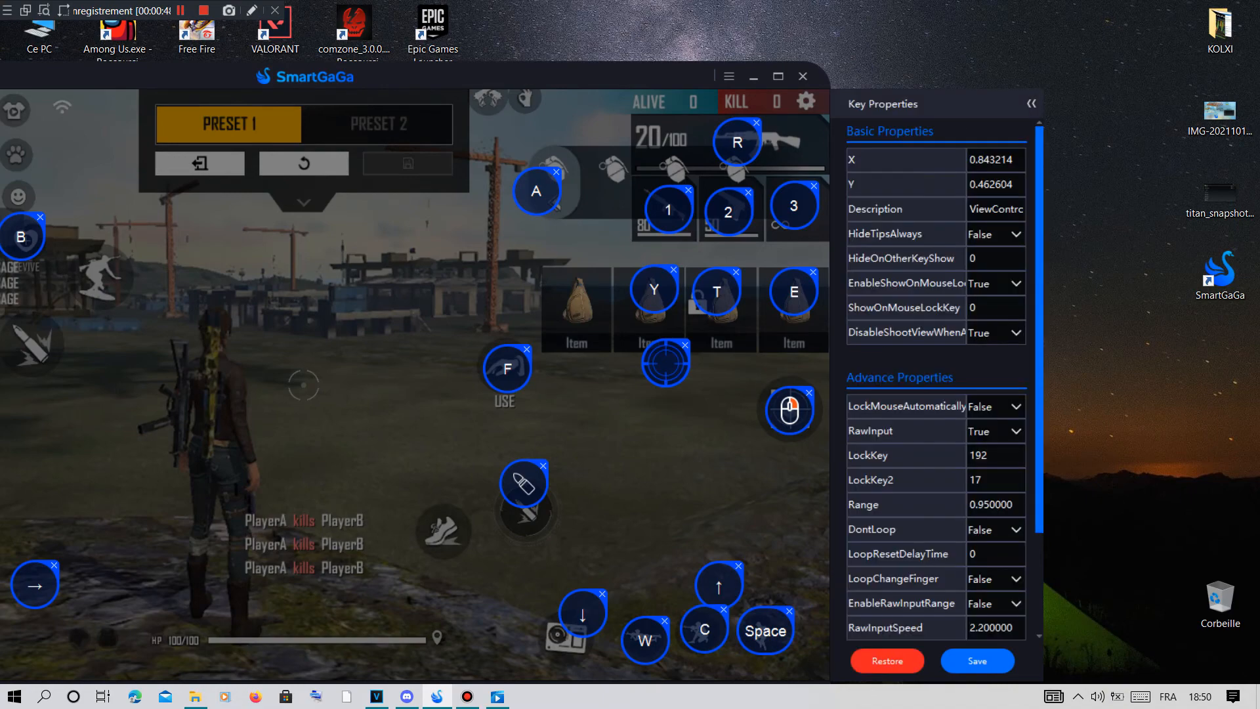
pyautogui.scroll(-3)
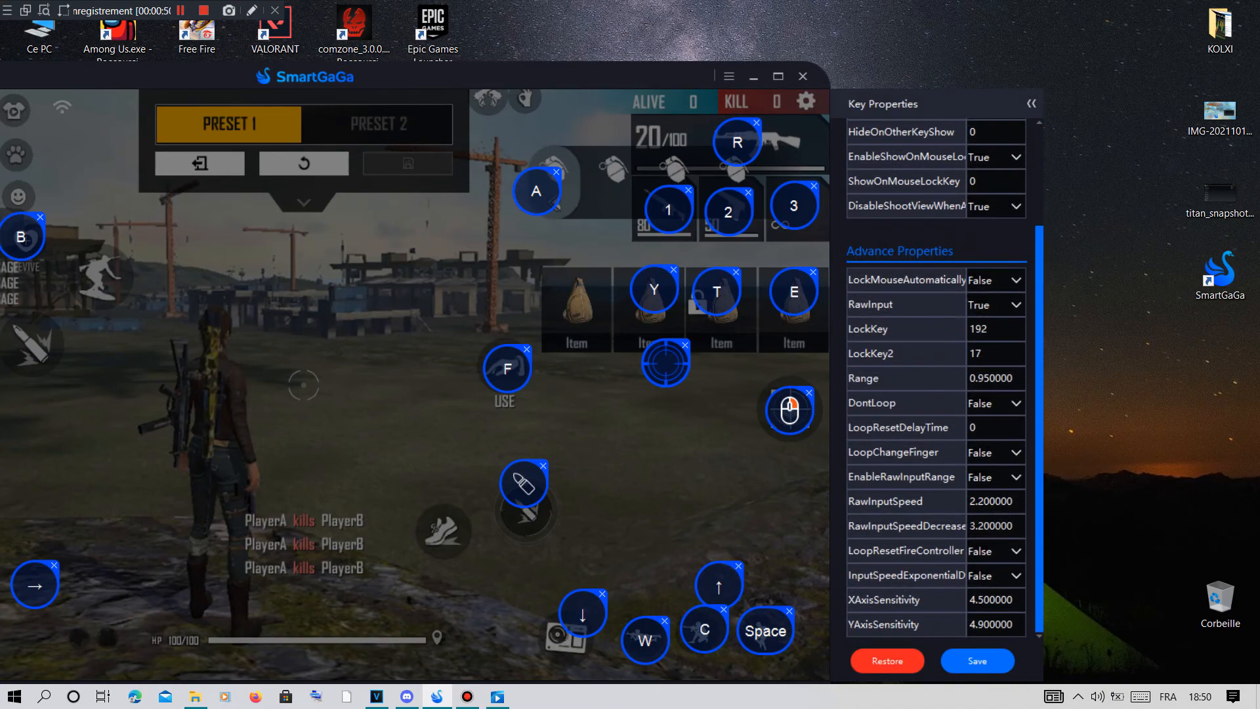